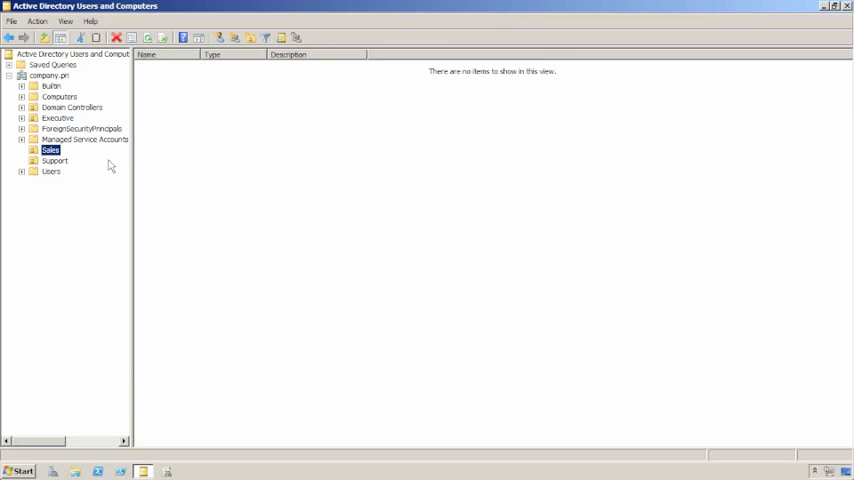
mouse_move(90, 166)
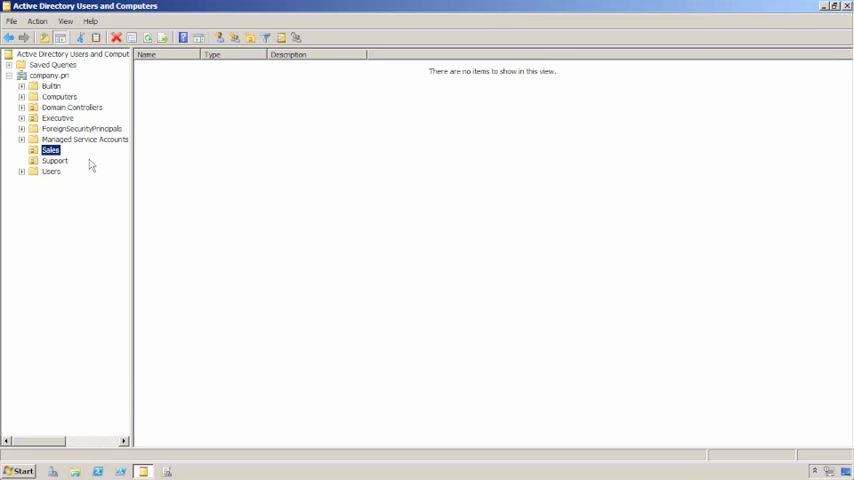
right_click(50, 150)
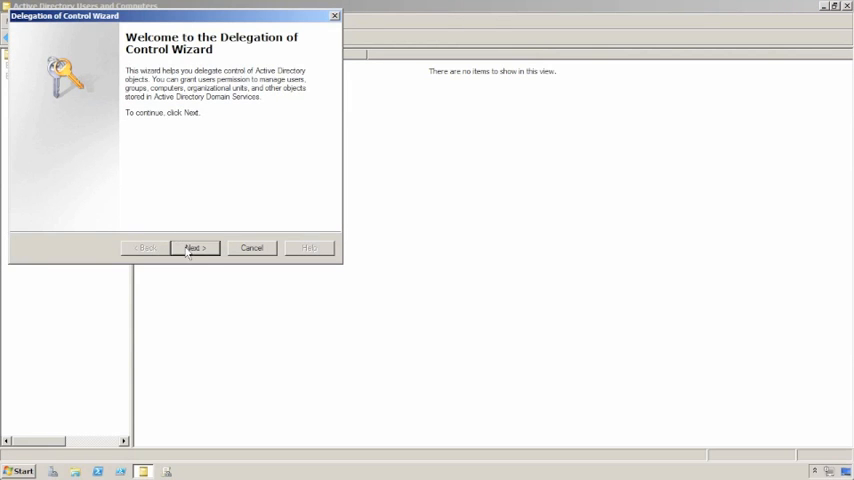
left_click(194, 247)
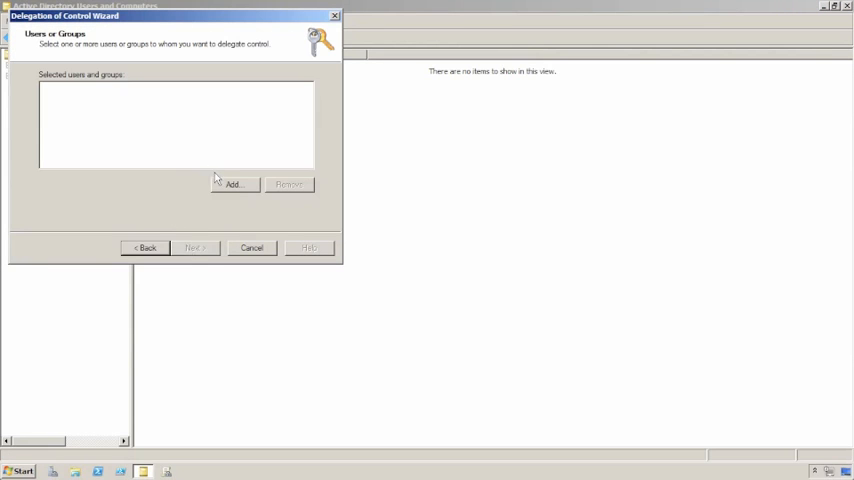
left_click(234, 184)
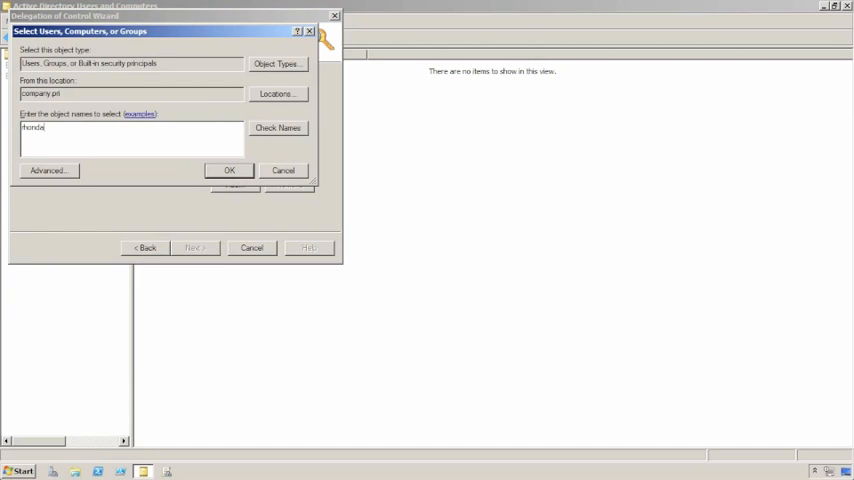
left_click(278, 128)
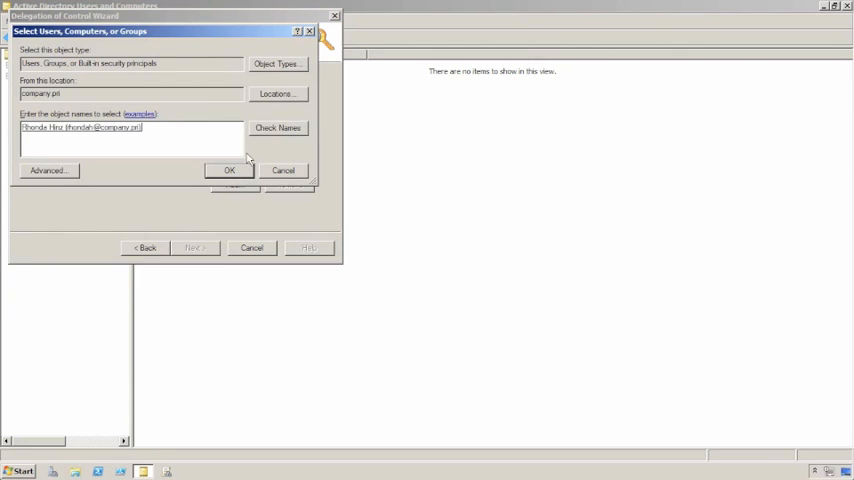
left_click(228, 170)
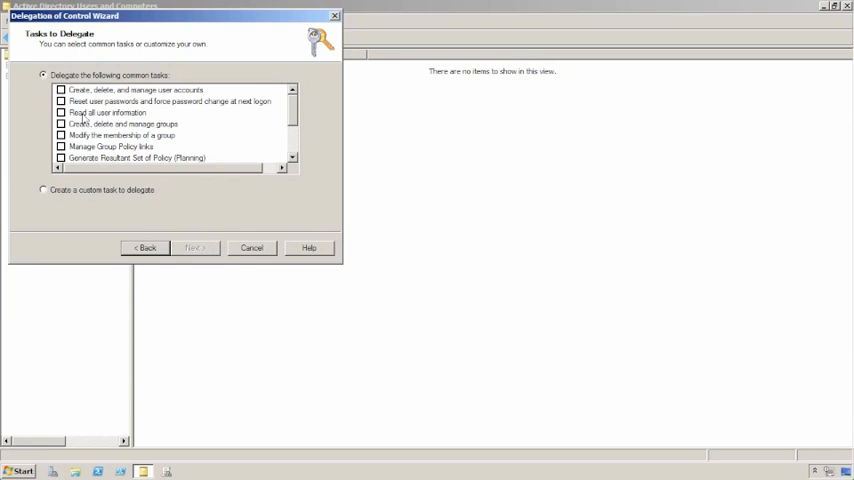
Select the 'Reset user passwords' task and advance to the wizard summary
left_click(61, 101)
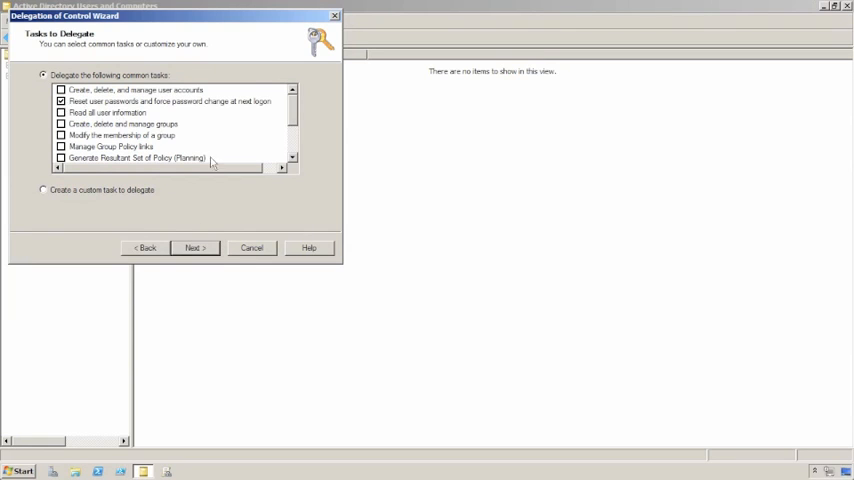
mouse_move(238, 148)
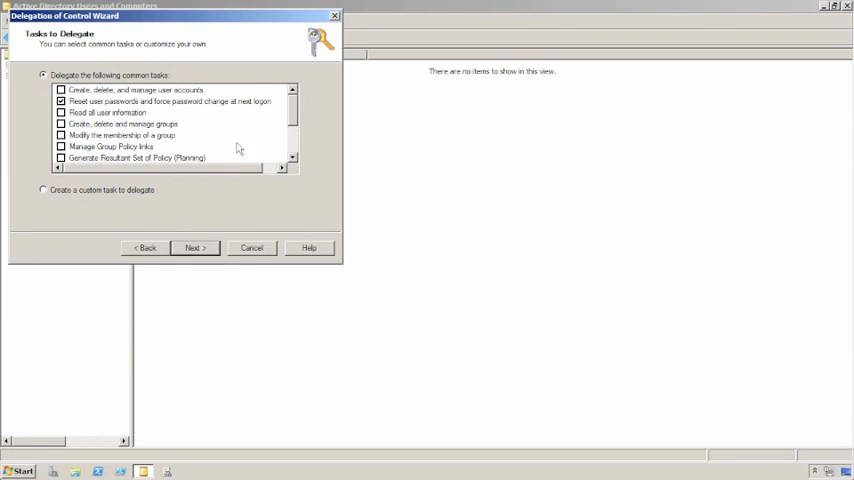
scroll("down", 3)
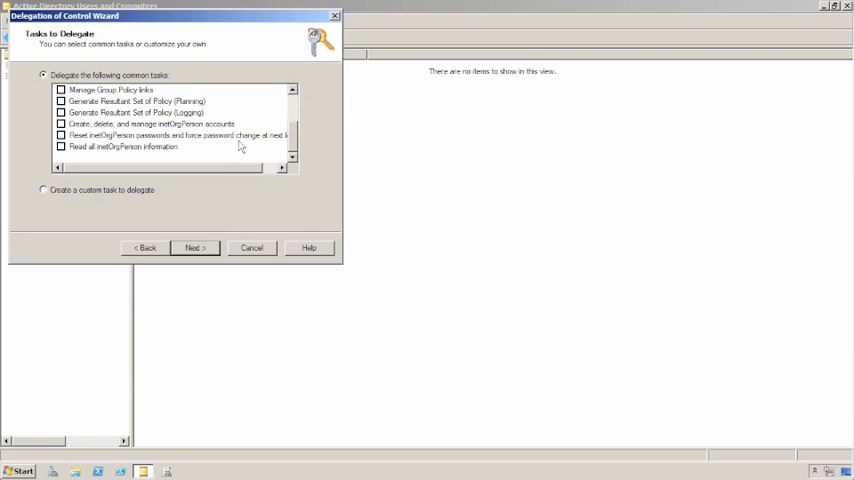
scroll("up", 3)
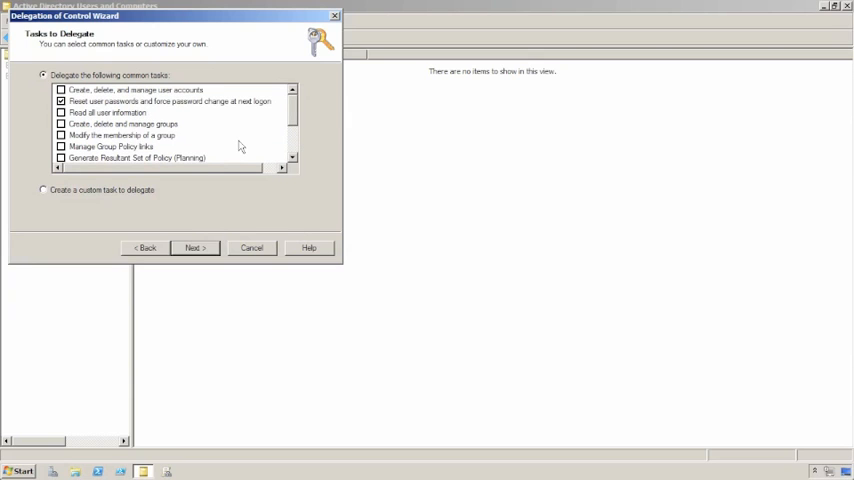
left_click(194, 247)
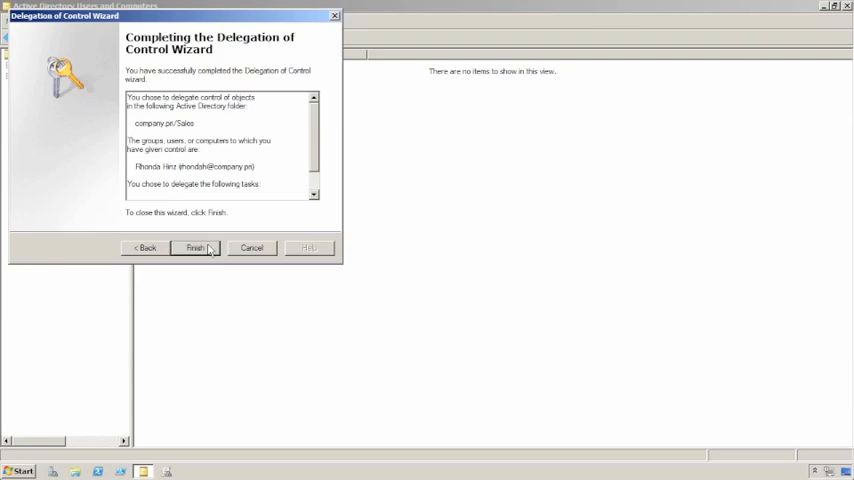
Finish the Sales delegation and open the Sales OU's properties
left_click(195, 247)
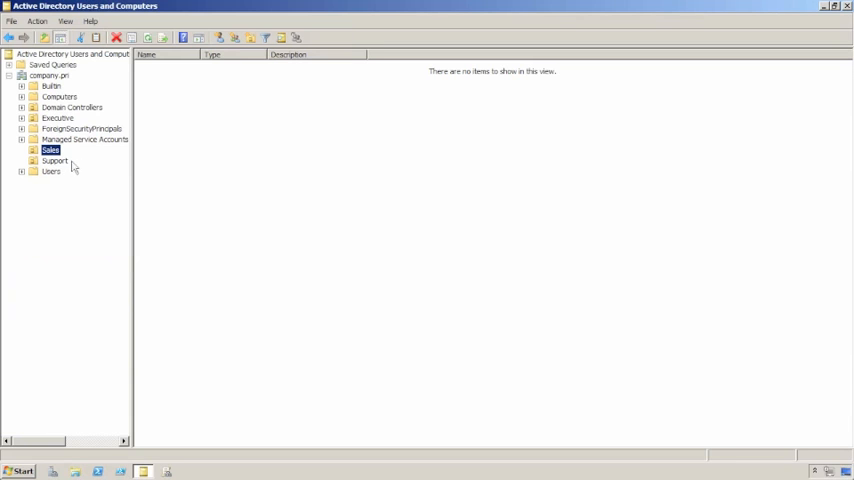
right_click(50, 149)
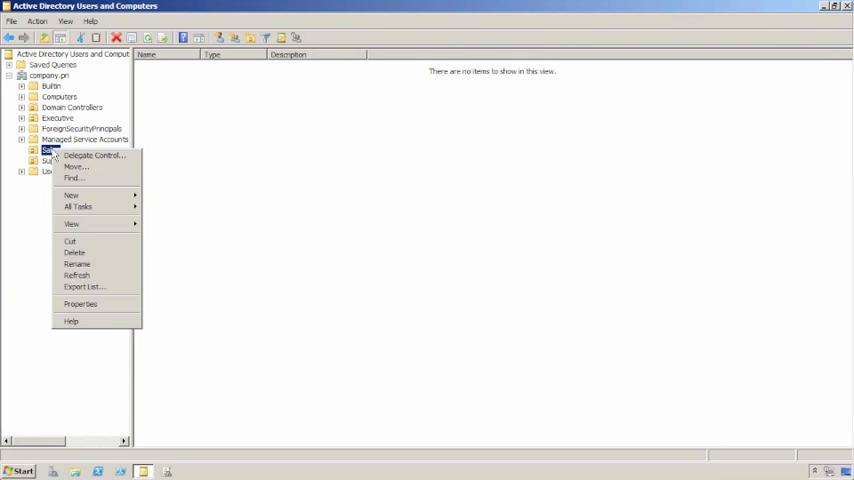
left_click(80, 303)
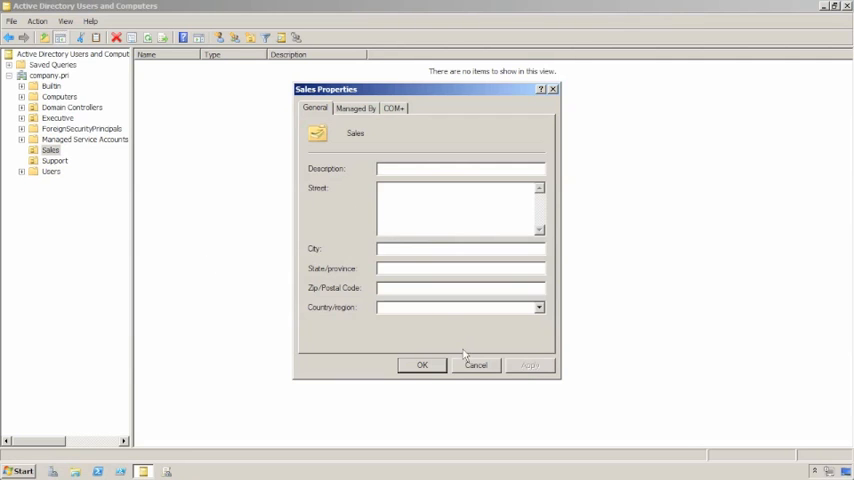
Close Sales properties unchanged and enable View > Advanced Features
left_click(476, 364)
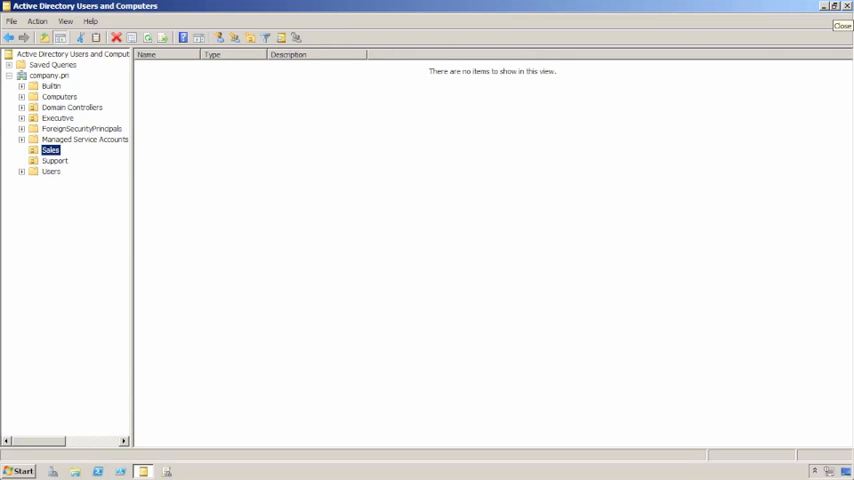
left_click(49, 75)
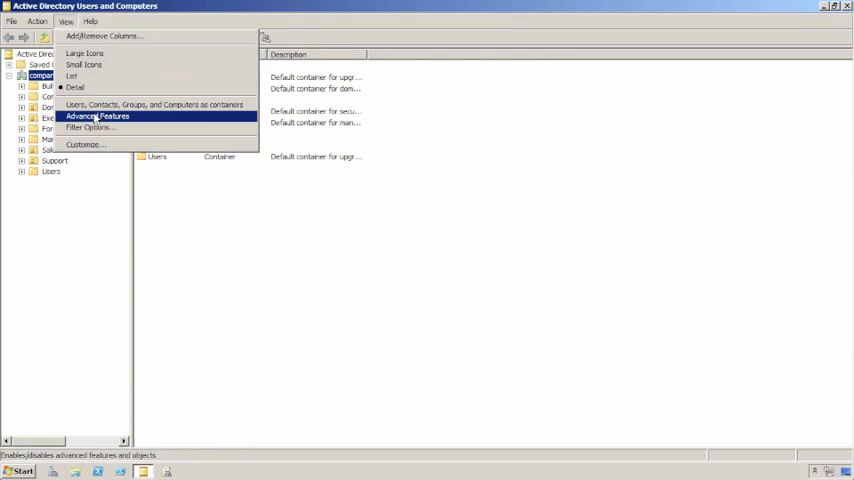
left_click(97, 115)
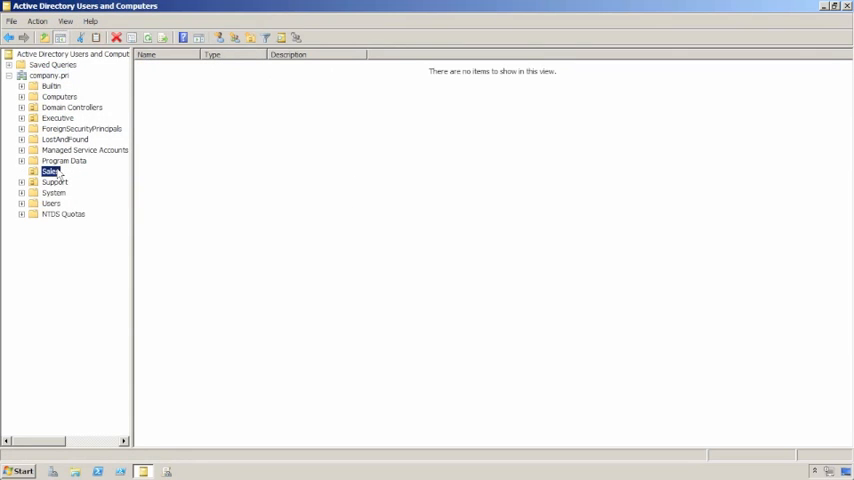
right_click(48, 171)
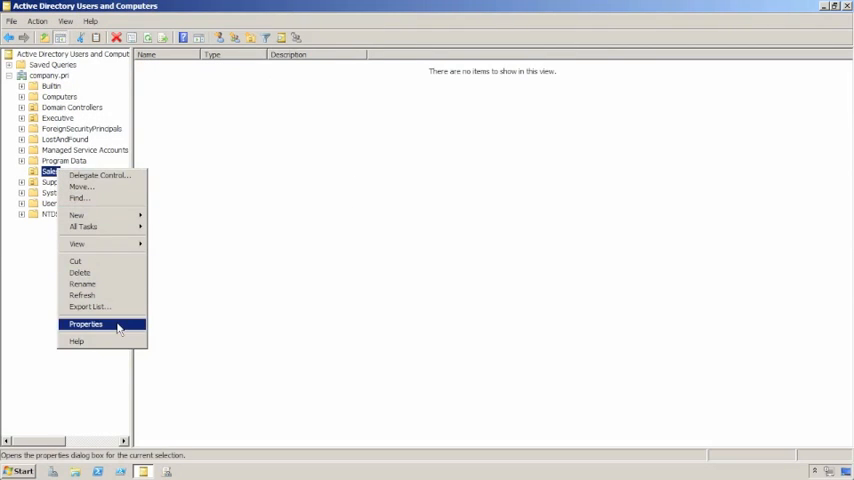
left_click(85, 323)
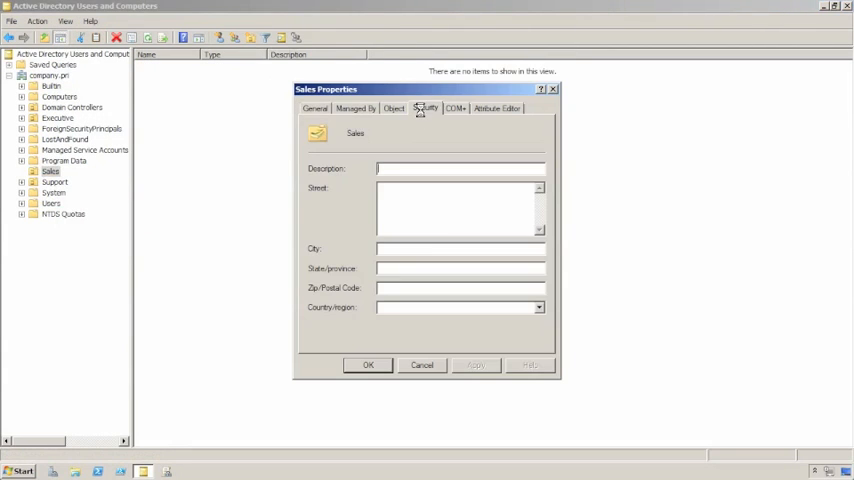
left_click(425, 108)
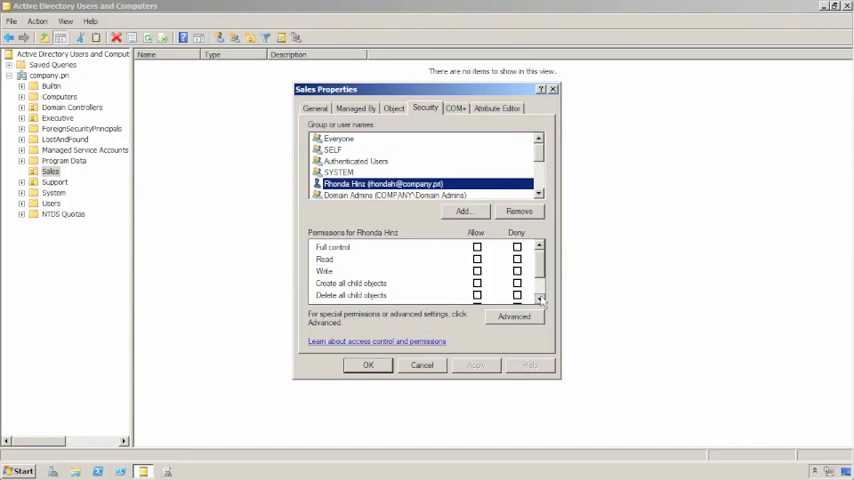
scroll("down", 3)
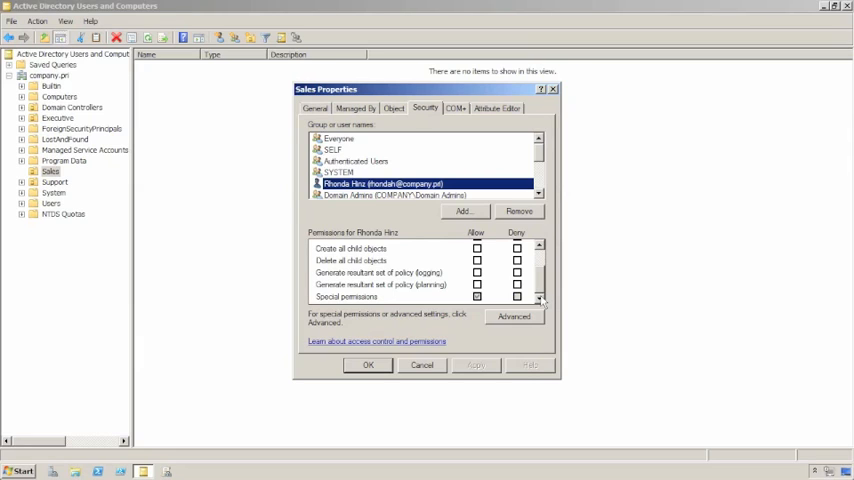
mouse_move(458, 245)
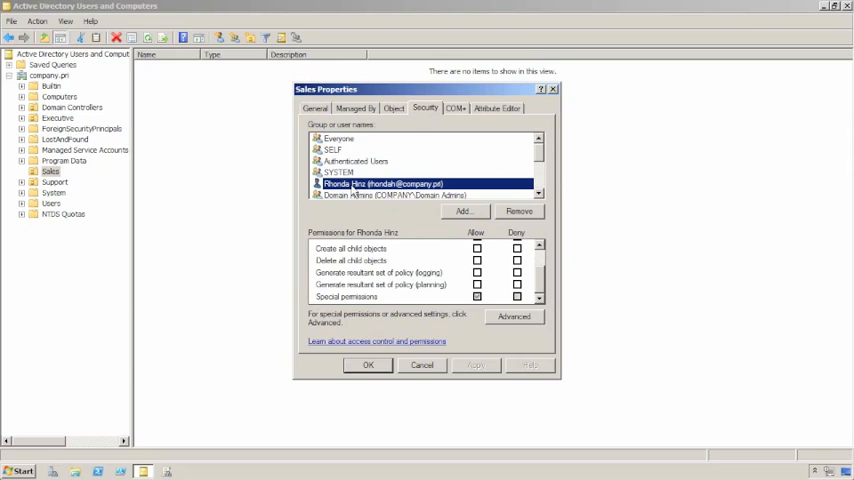
mouse_move(456, 303)
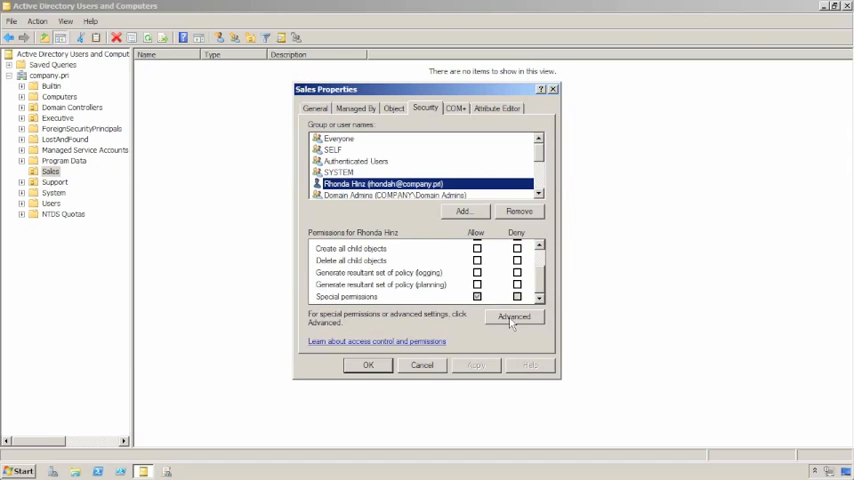
left_click(514, 317)
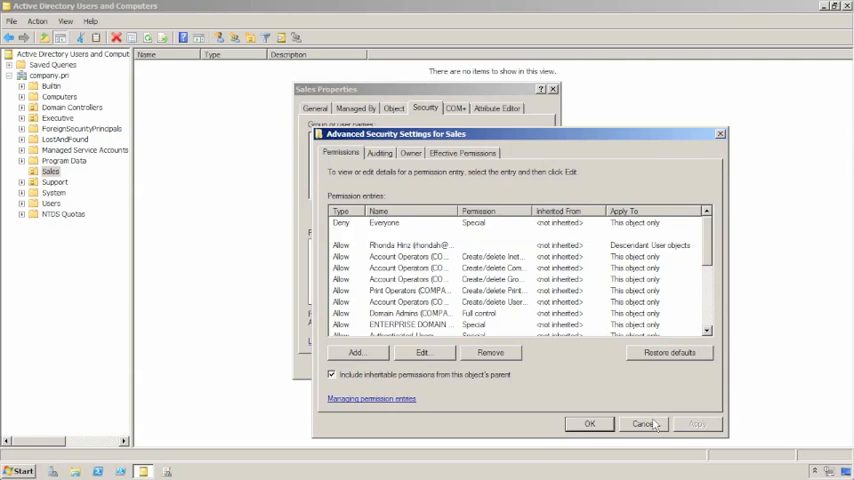
left_click(643, 424)
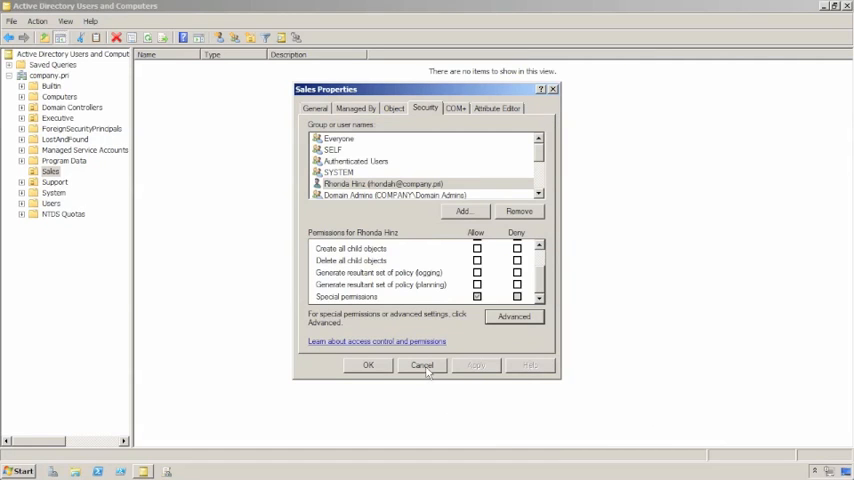
Cancel the Sales Properties dialog without saving any changes
left_click(421, 364)
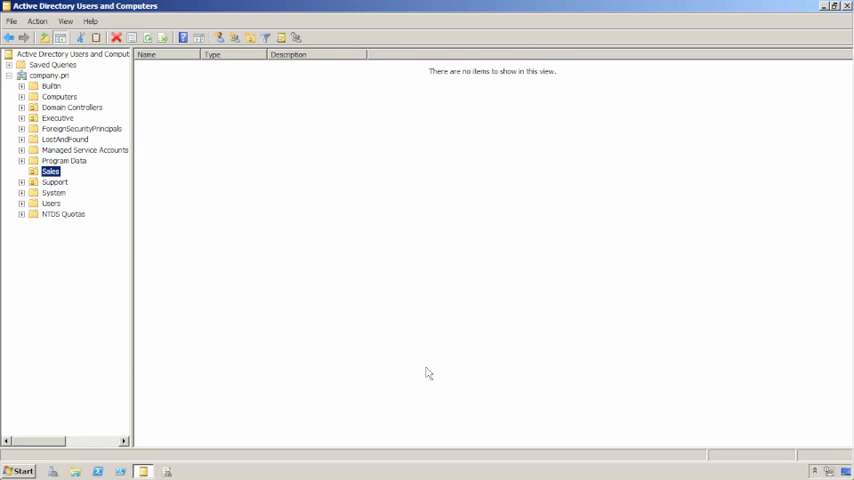
mouse_move(62, 134)
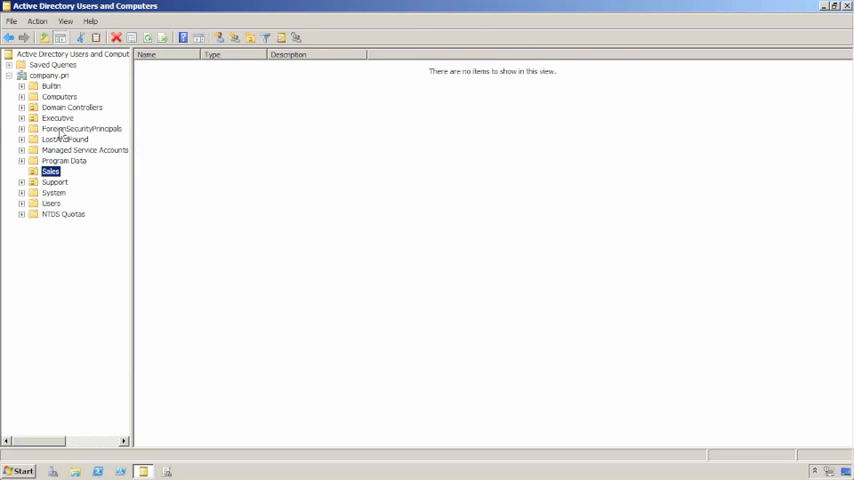
right_click(57, 118)
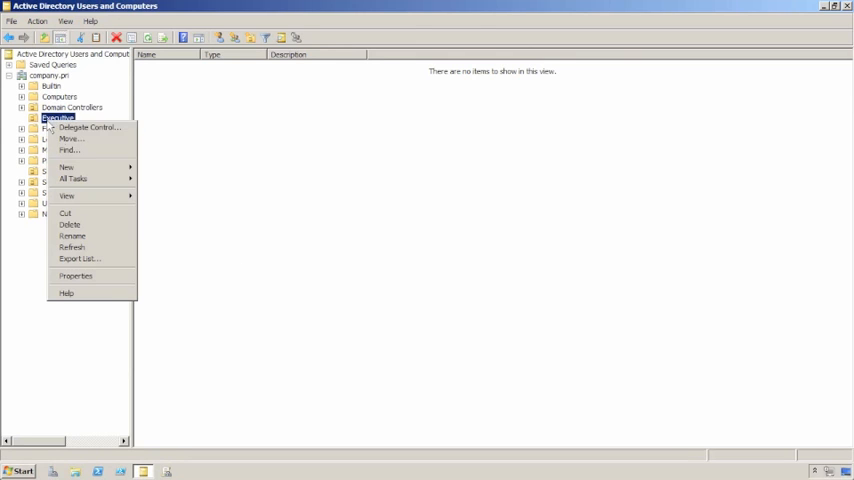
left_click(76, 275)
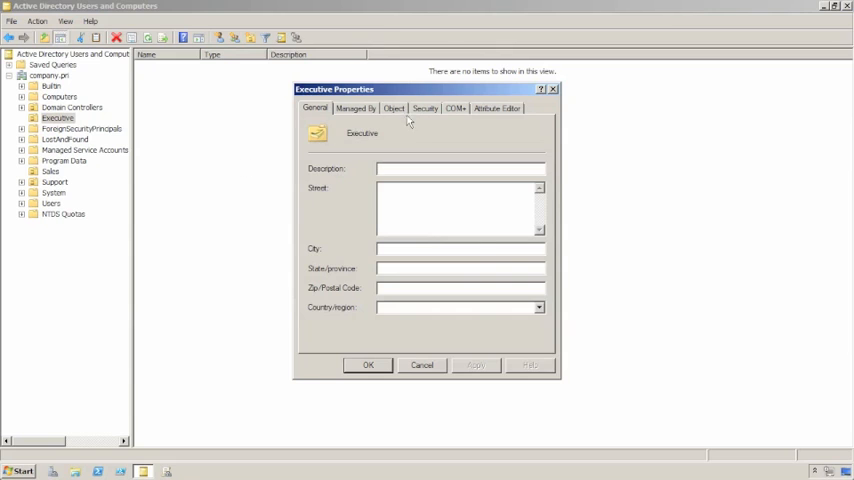
left_click(425, 108)
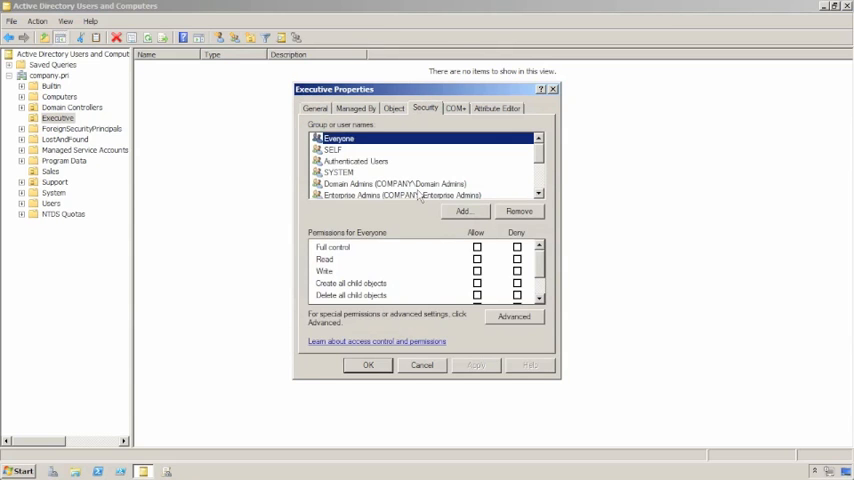
scroll("down", 3)
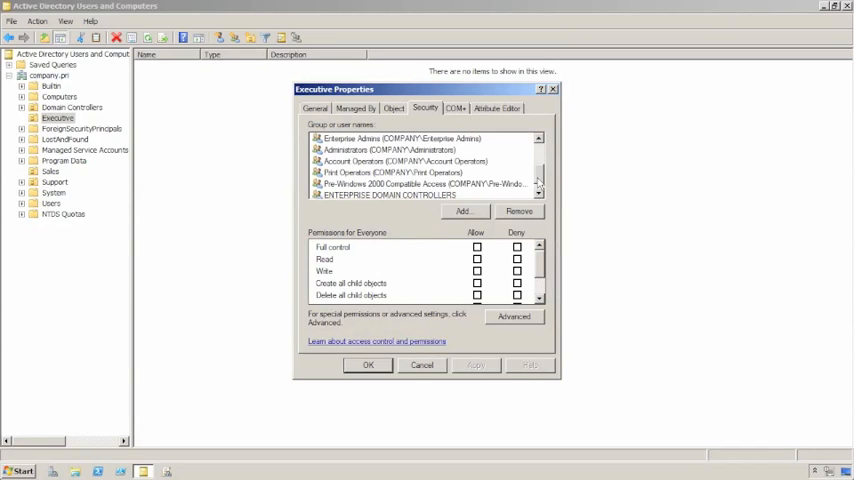
scroll("up", 3)
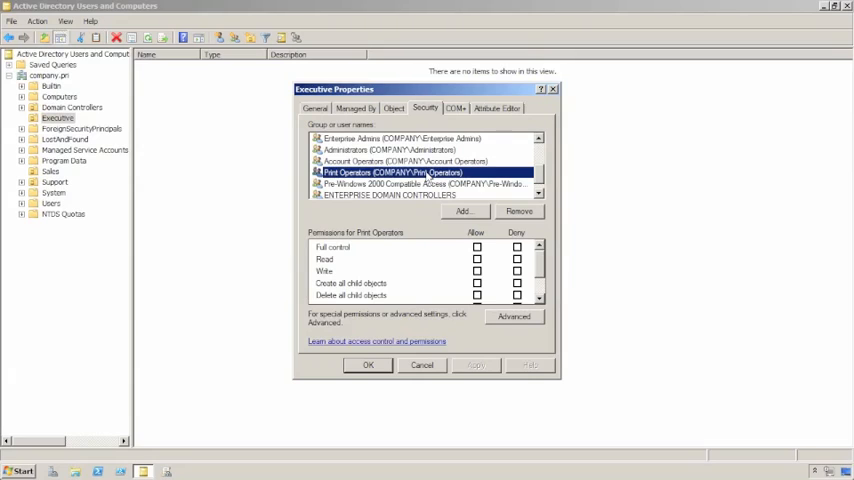
mouse_move(405, 264)
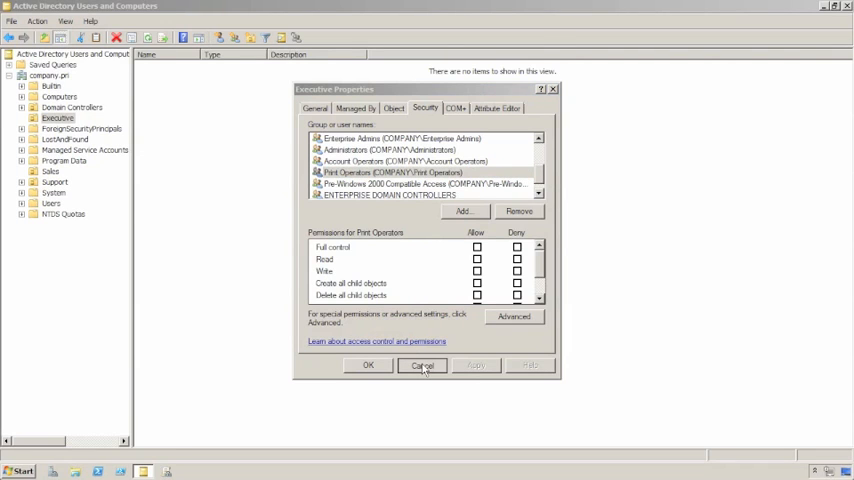
left_click(422, 365)
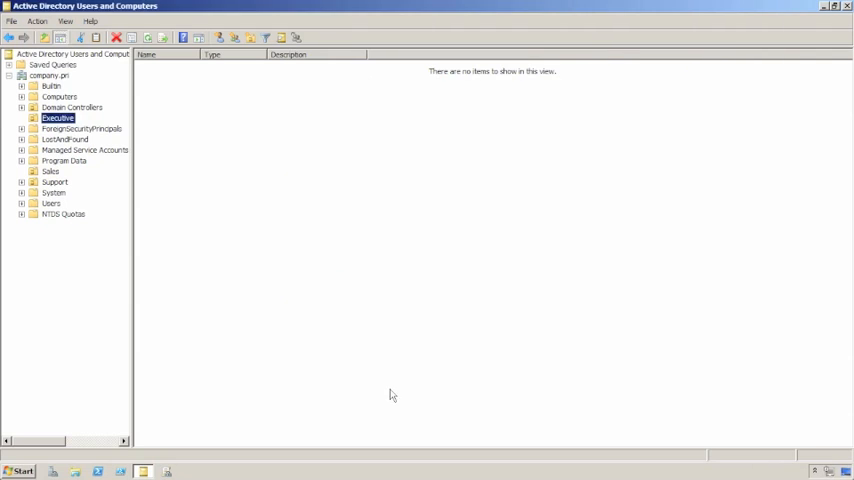
mouse_move(630, 235)
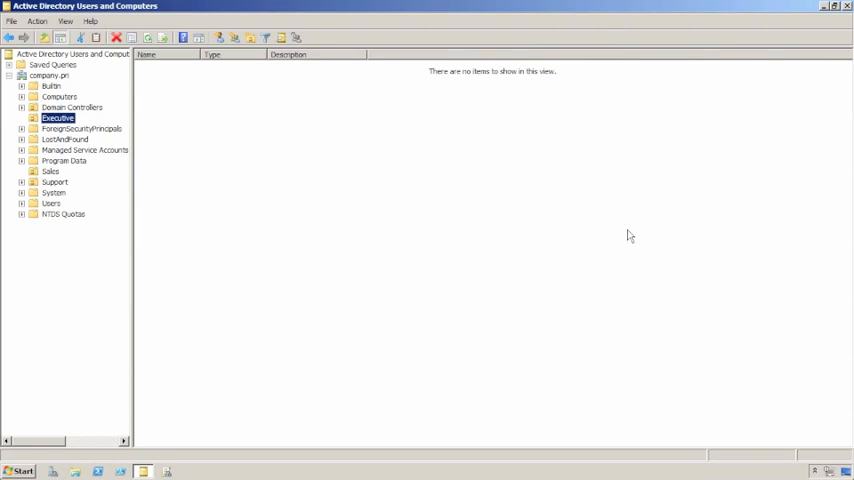